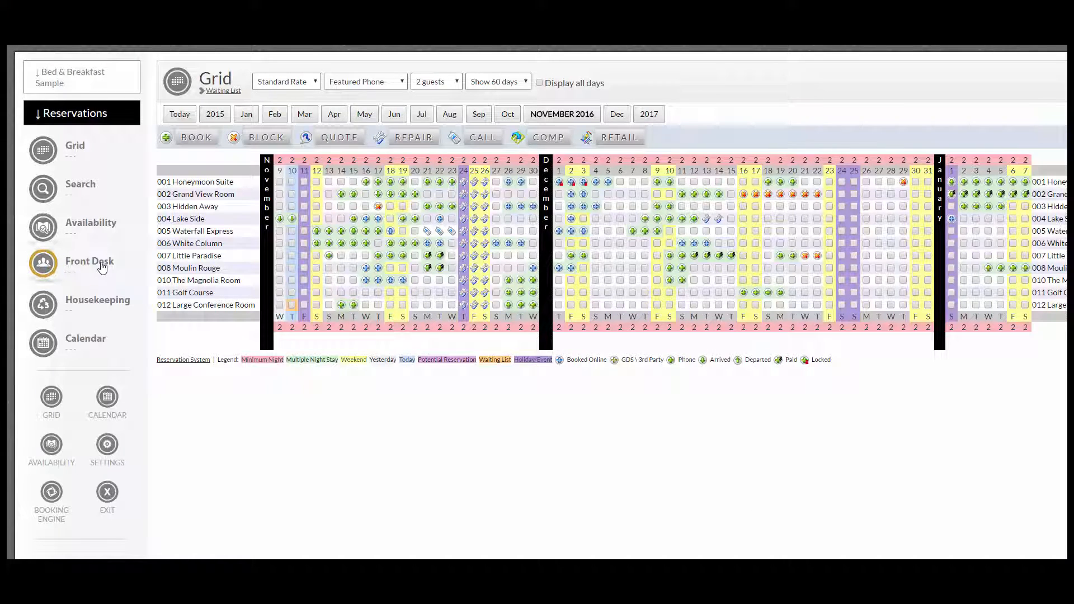
# Open the Front Desk view for November 11, 2016, showing one departing guest
pyautogui.click(89, 261)
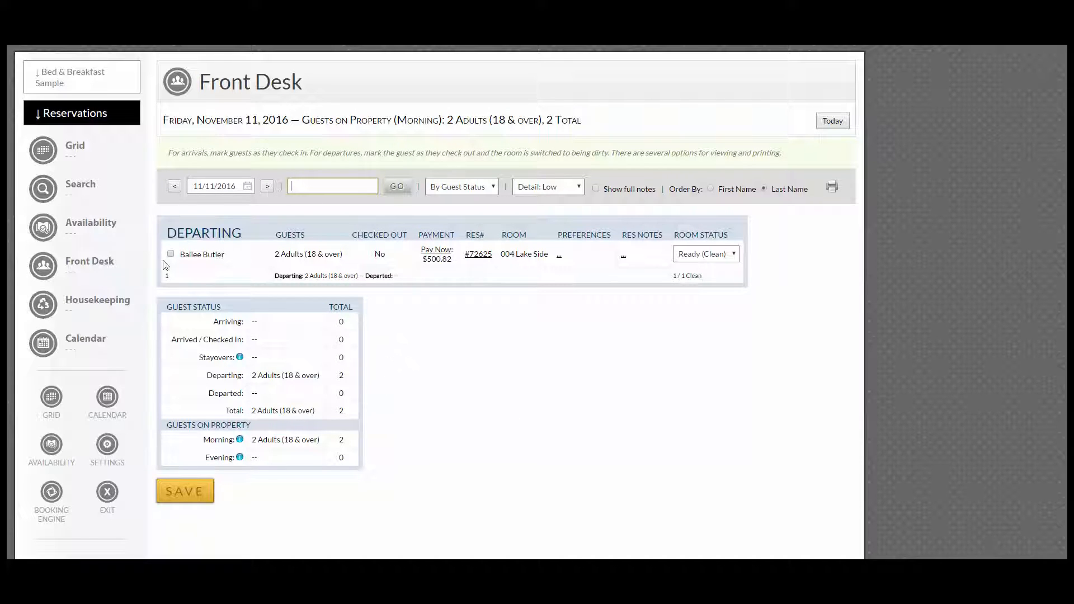
pyautogui.click(171, 254)
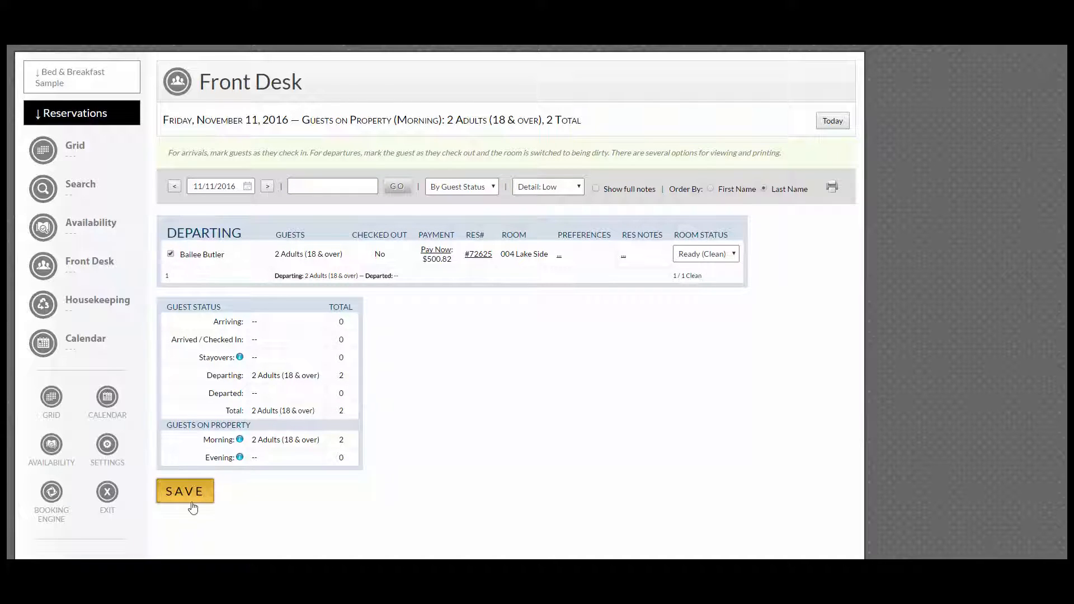
pyautogui.click(185, 490)
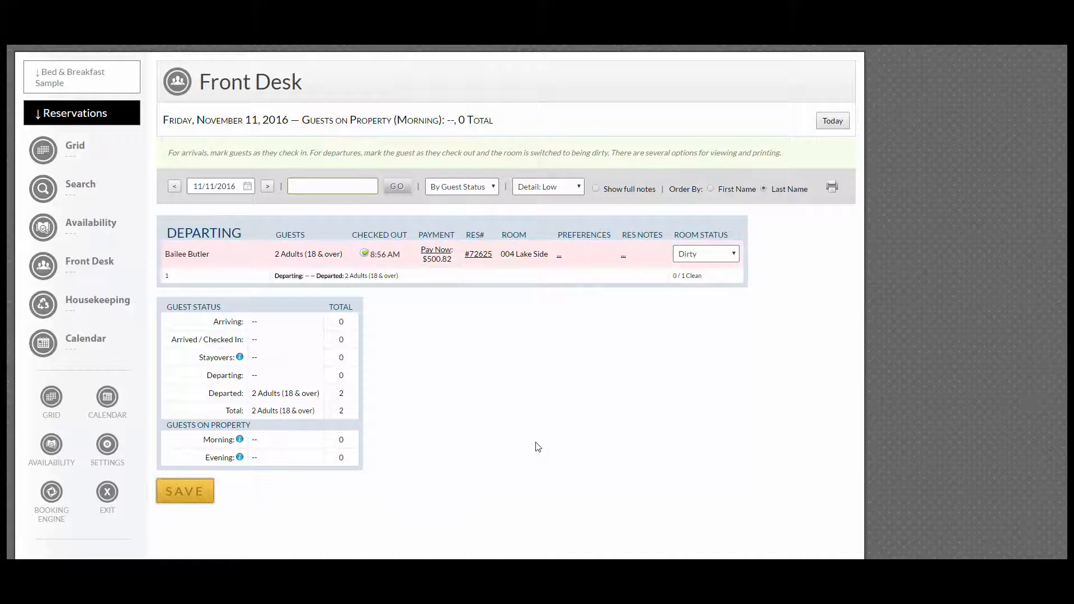
pyautogui.moveTo(482, 259)
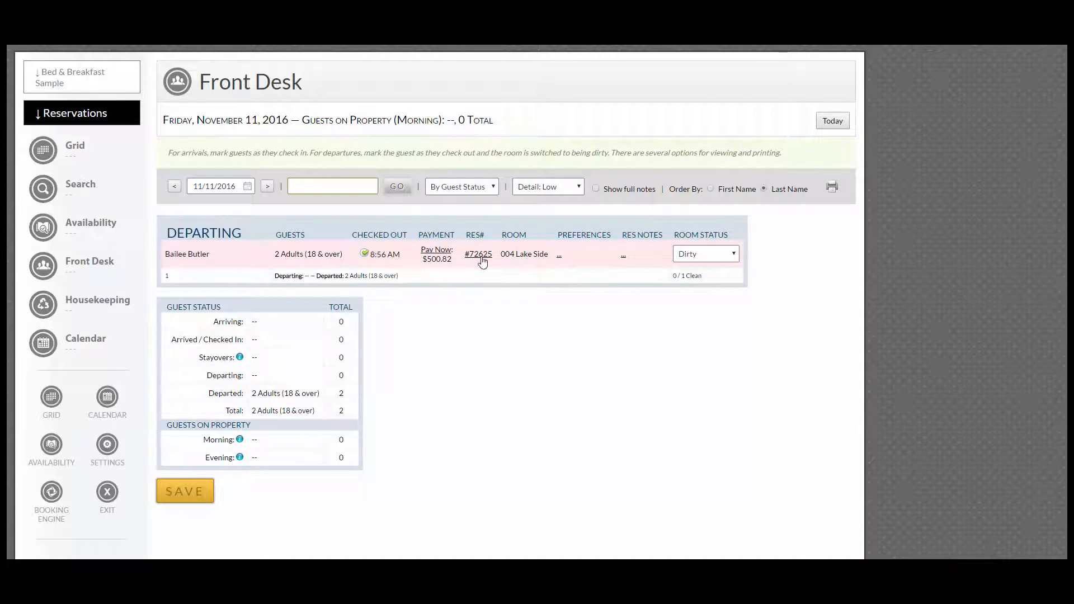
pyautogui.click(477, 254)
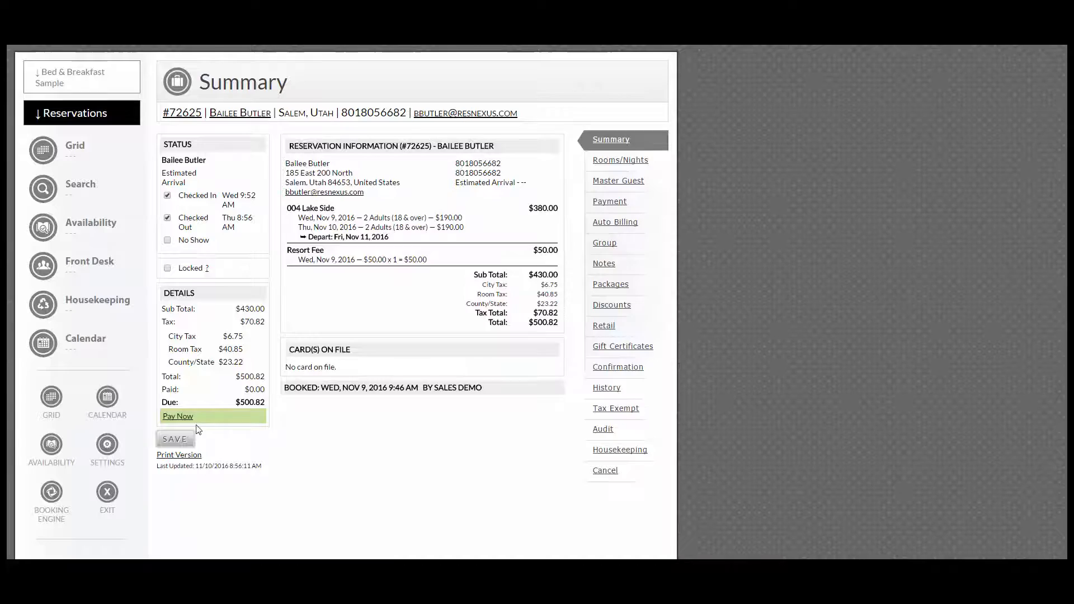
pyautogui.click(89, 266)
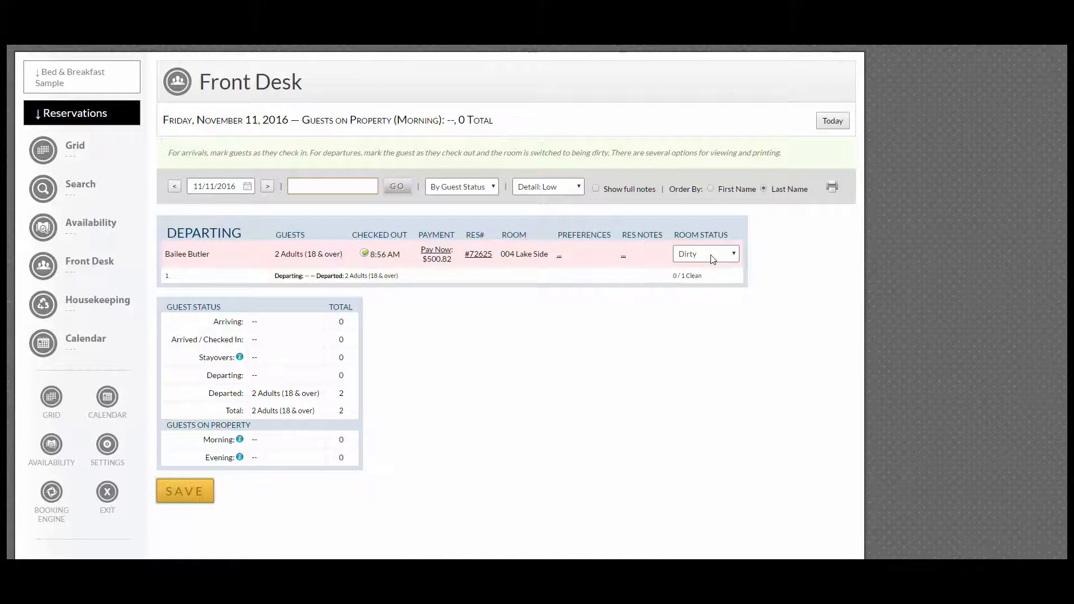